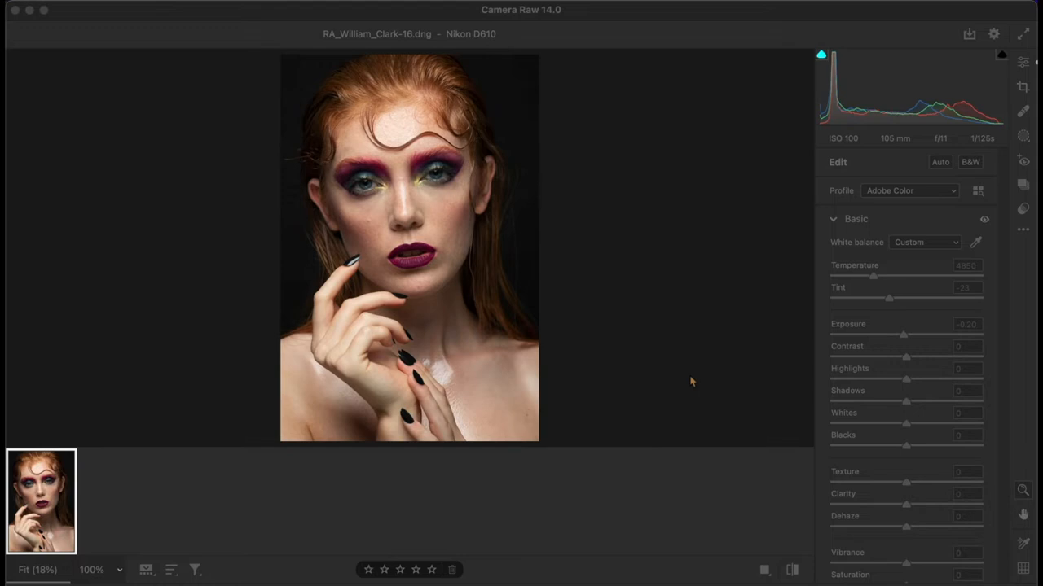
{"action": "mouse_move", "coordinate": [645, 535]}
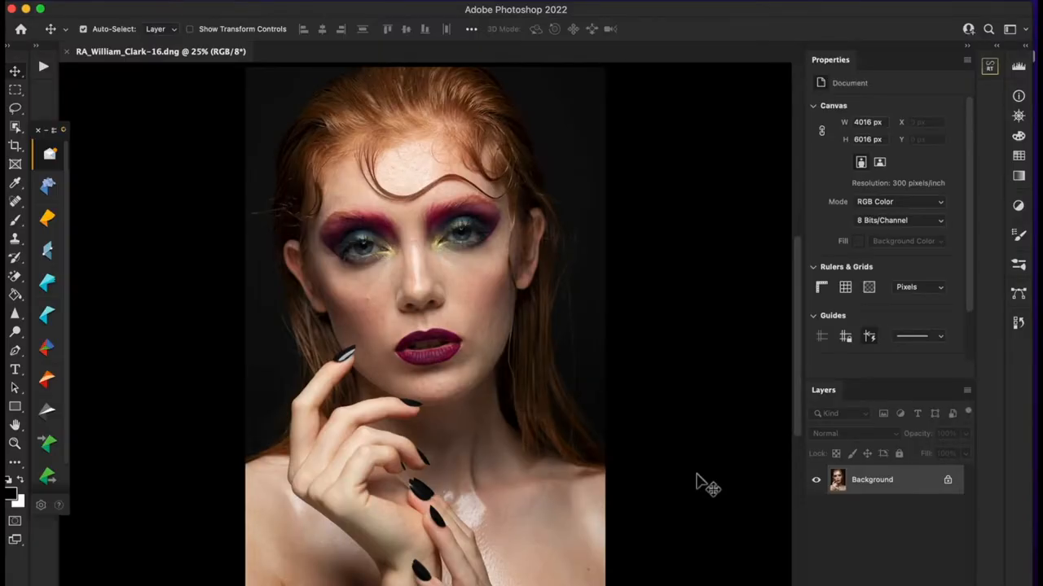
{"action": "mouse_move", "coordinate": [179, 212]}
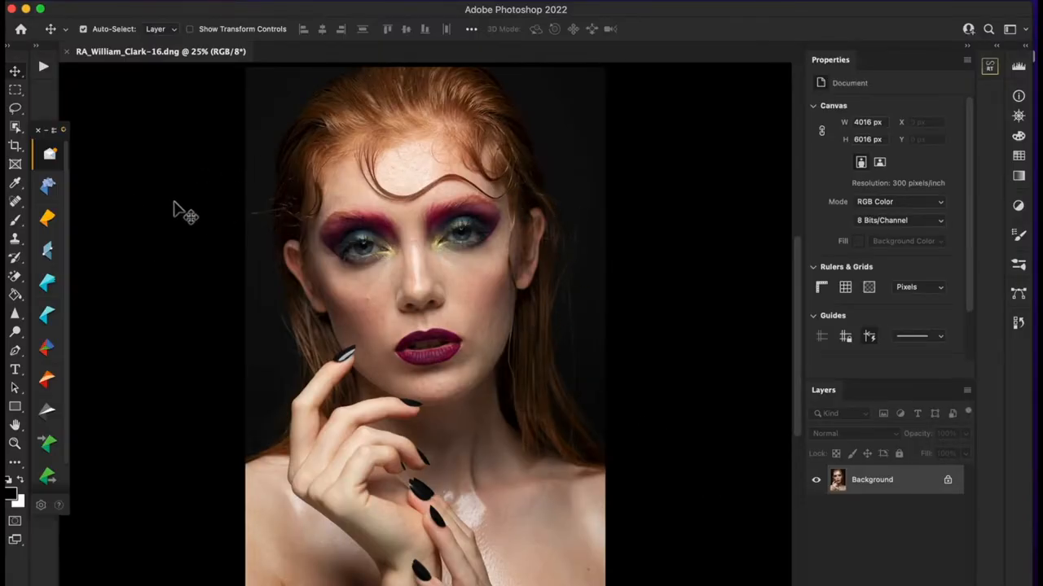
{"action": "mouse_move", "coordinate": [210, 205]}
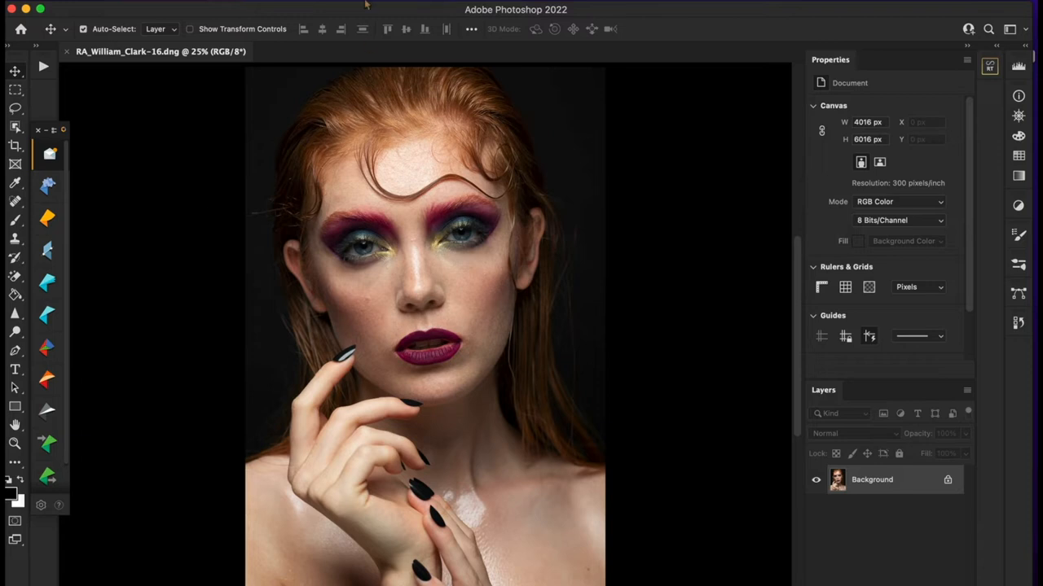
- Confirm Photoshop version 23.0.0 in About Photoshop, then quit Photoshop
{"action": "left_click", "coordinate": [12, 9]}
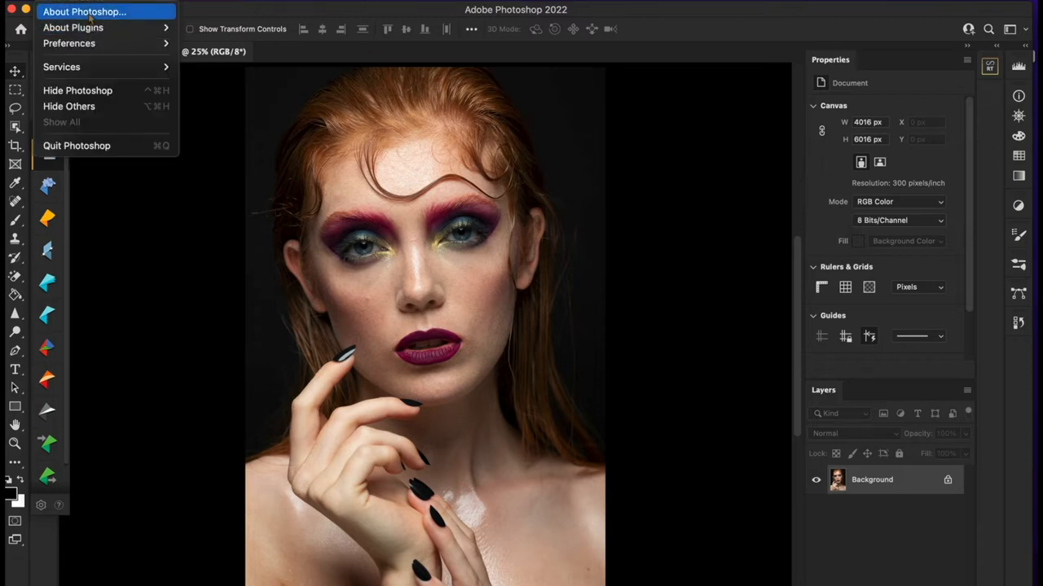
{"action": "left_click", "coordinate": [84, 11]}
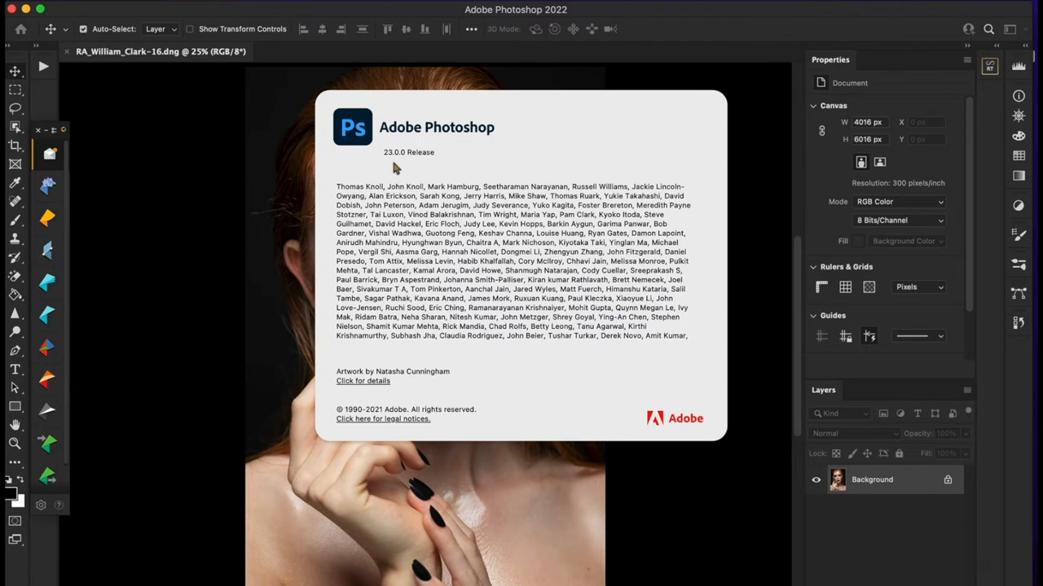
{"action": "mouse_move", "coordinate": [407, 161]}
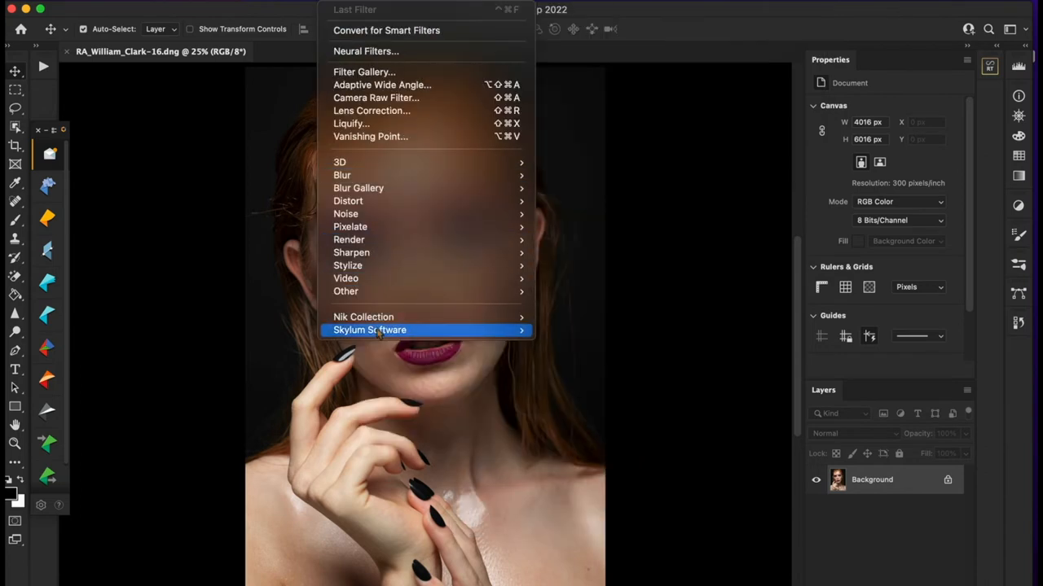
{"action": "mouse_move", "coordinate": [623, 208]}
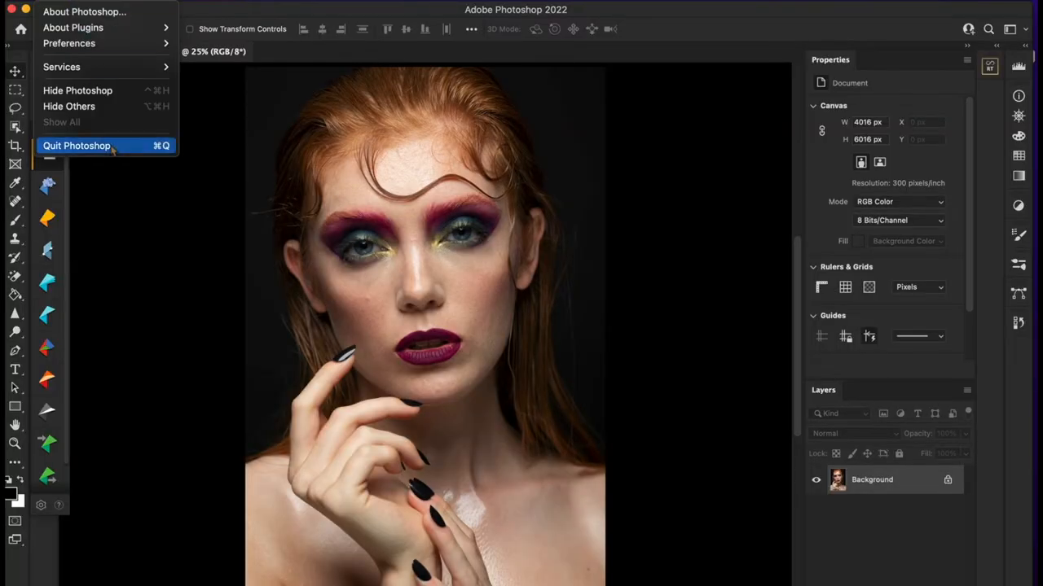
{"action": "left_click", "coordinate": [77, 145]}
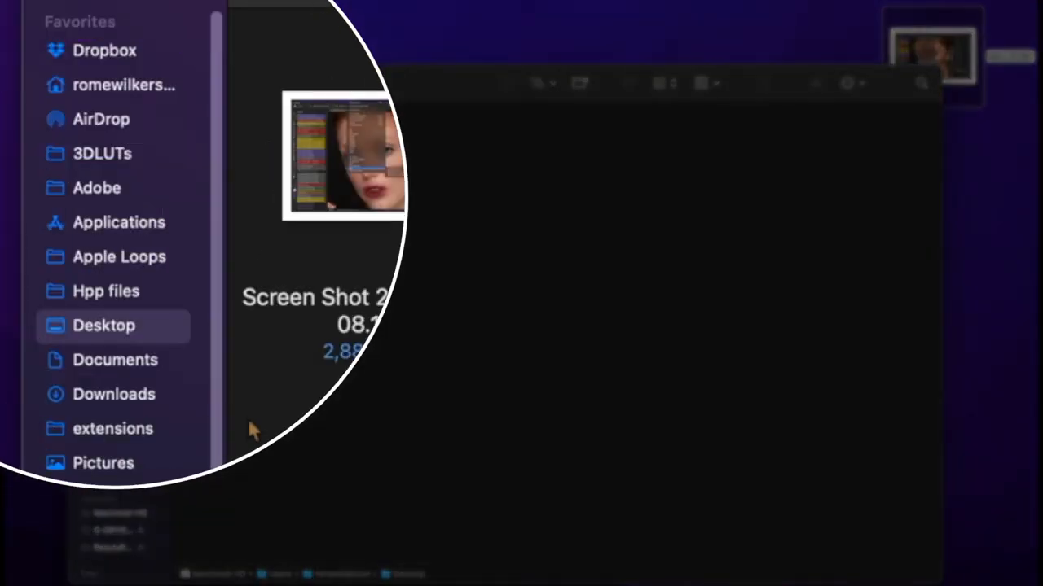
- Enable Open using Rosetta in Get Info for Applications > Adobe Photoshop 2022
{"action": "left_click", "coordinate": [119, 221]}
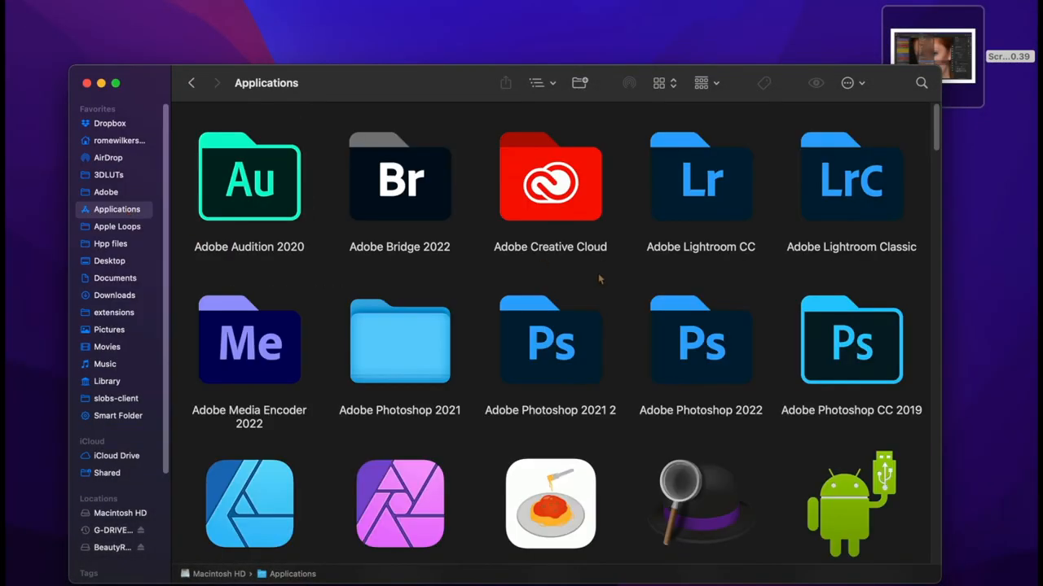
{"action": "double_click", "coordinate": [700, 340]}
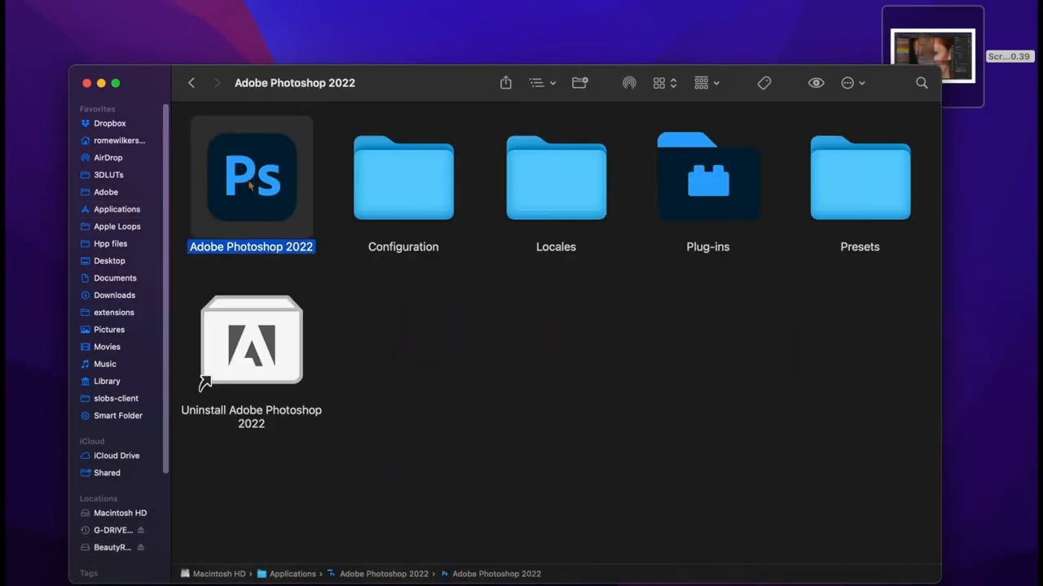
{"action": "right_click", "coordinate": [251, 175]}
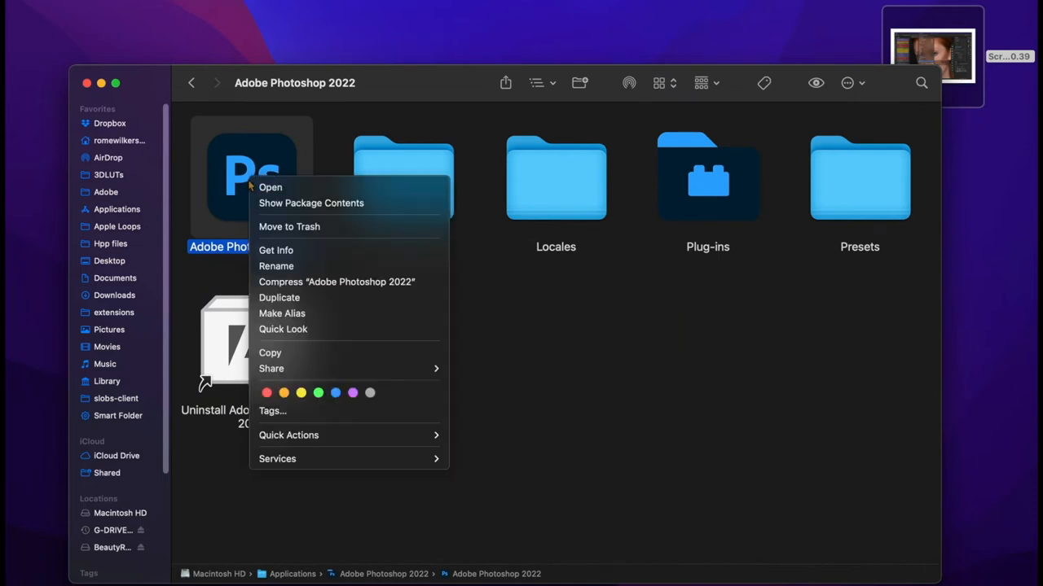
{"action": "mouse_move", "coordinate": [310, 188]}
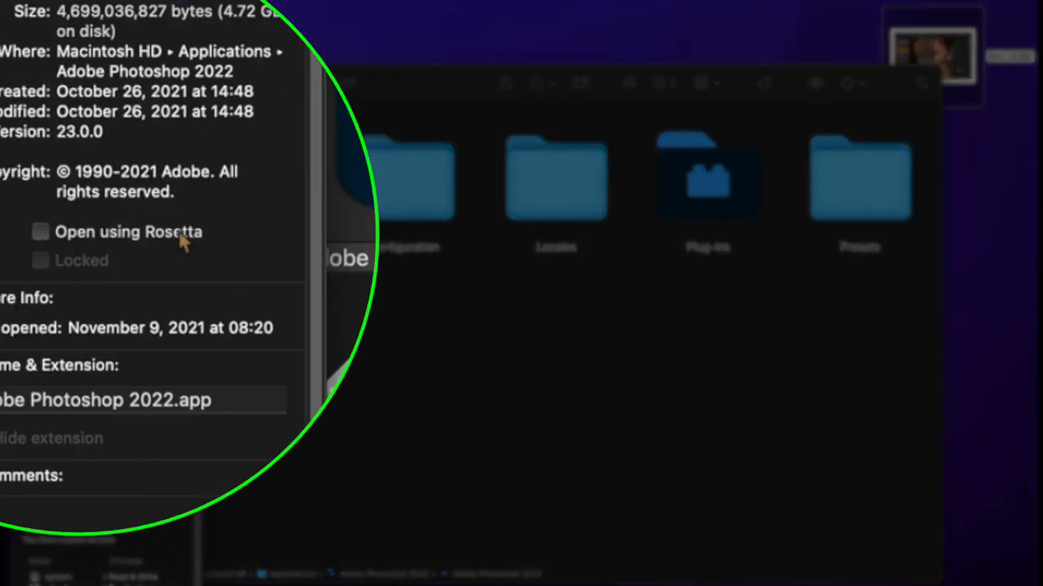
{"action": "left_click", "coordinate": [41, 232]}
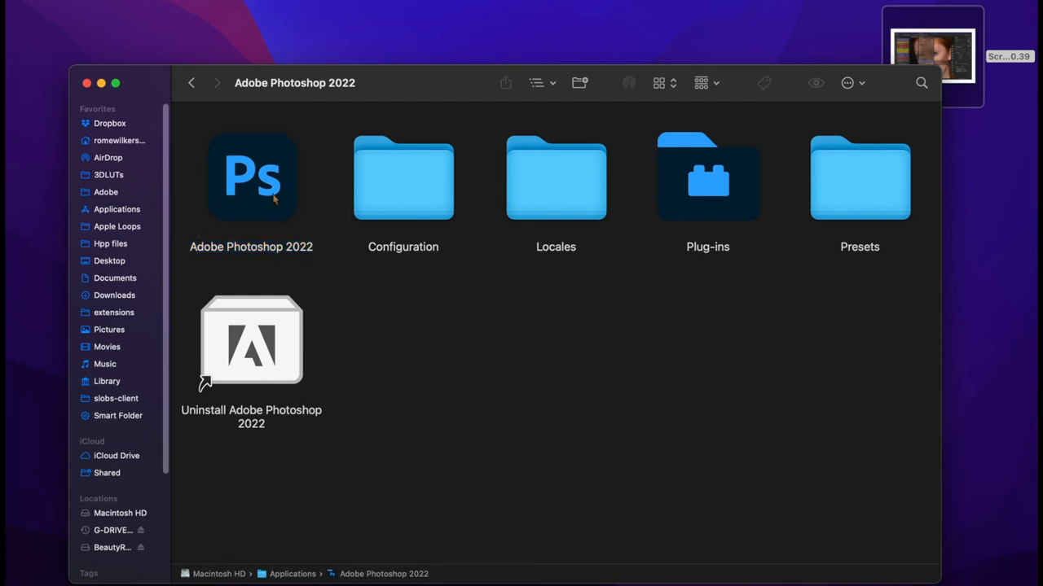
{"action": "left_click", "coordinate": [251, 177]}
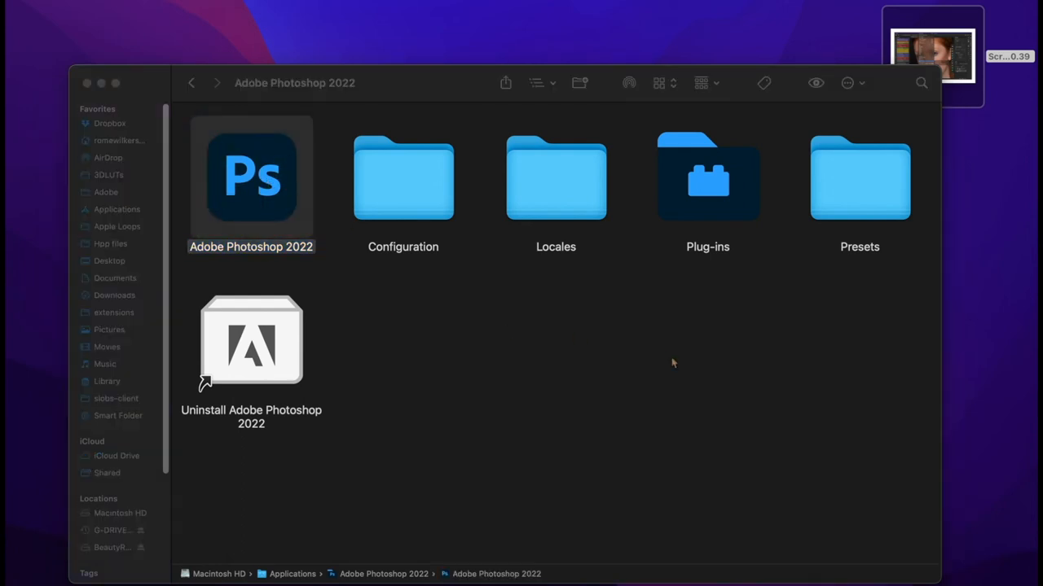
- Relaunch Photoshop 2022 from its Finder app icon until the empty workspace appears
{"action": "double_click", "coordinate": [251, 177]}
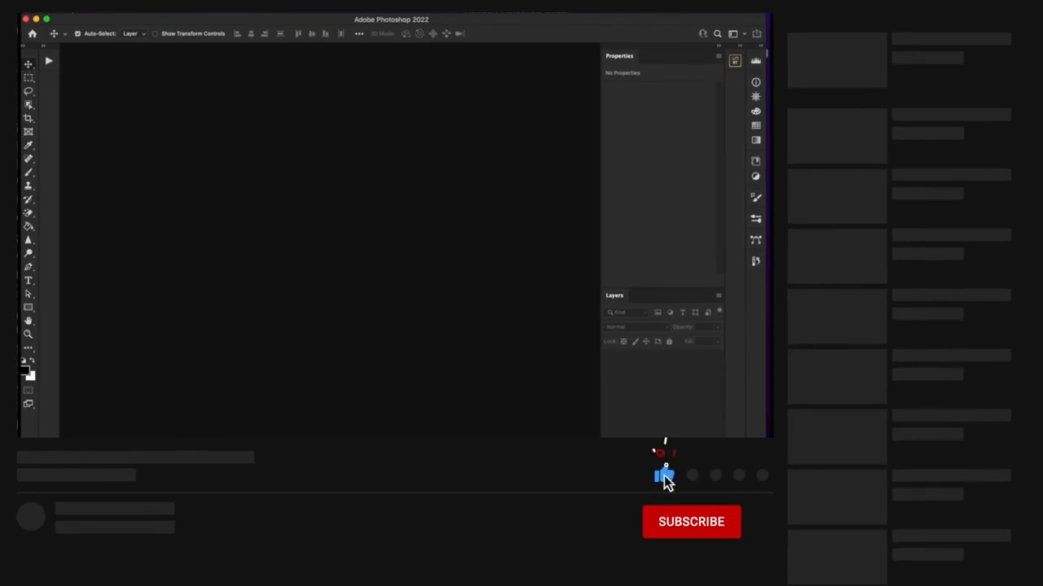
{"action": "left_click", "coordinate": [690, 522]}
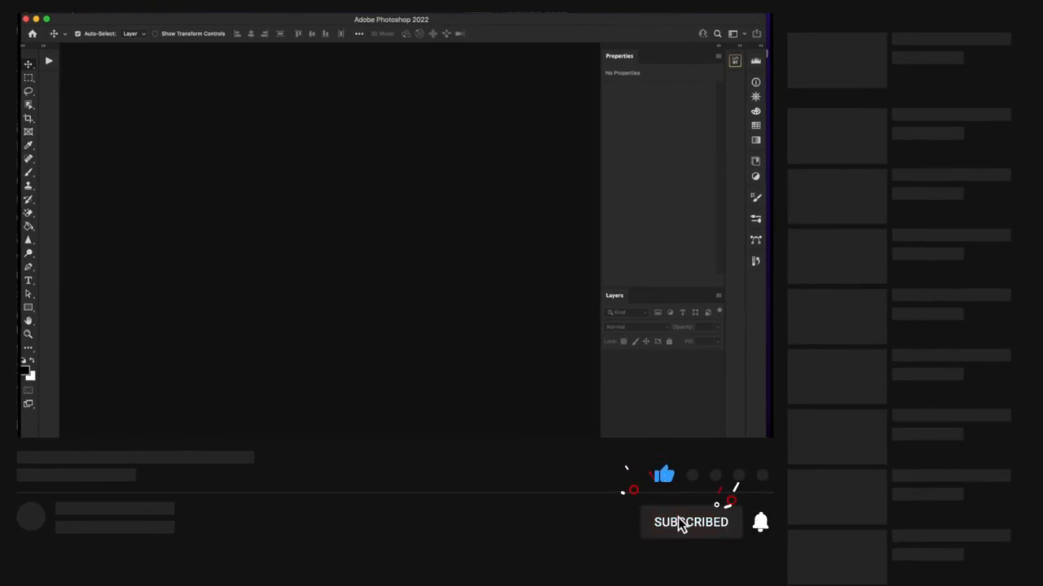